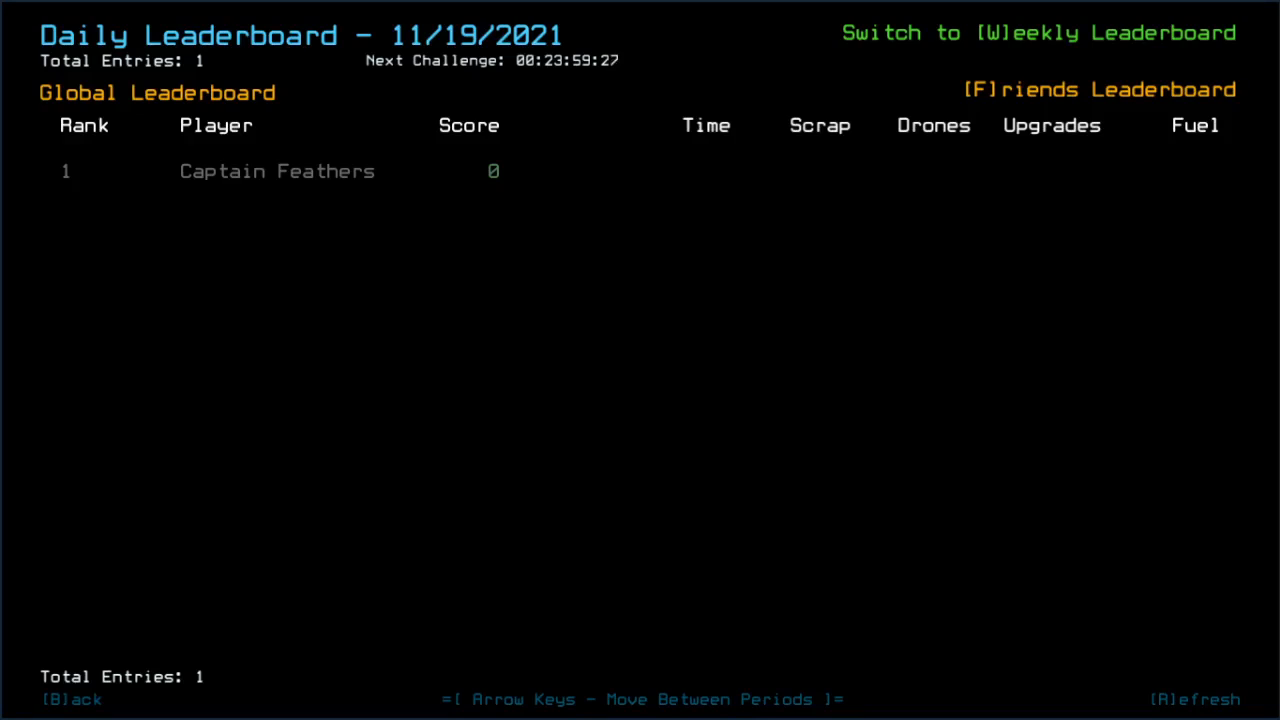
# Step: Move the daily leaderboard back to 11/18/2021 and view its rankings
pyautogui.press('Left')
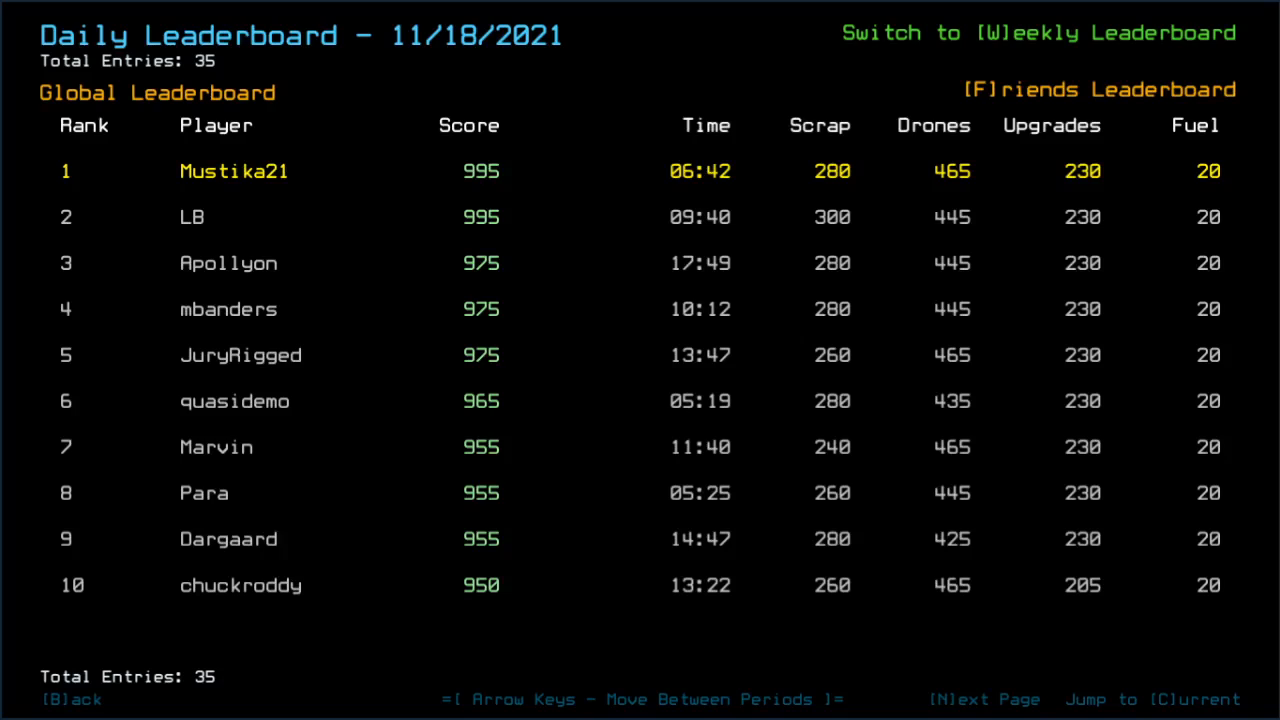
pyautogui.moveTo(1086, 390)
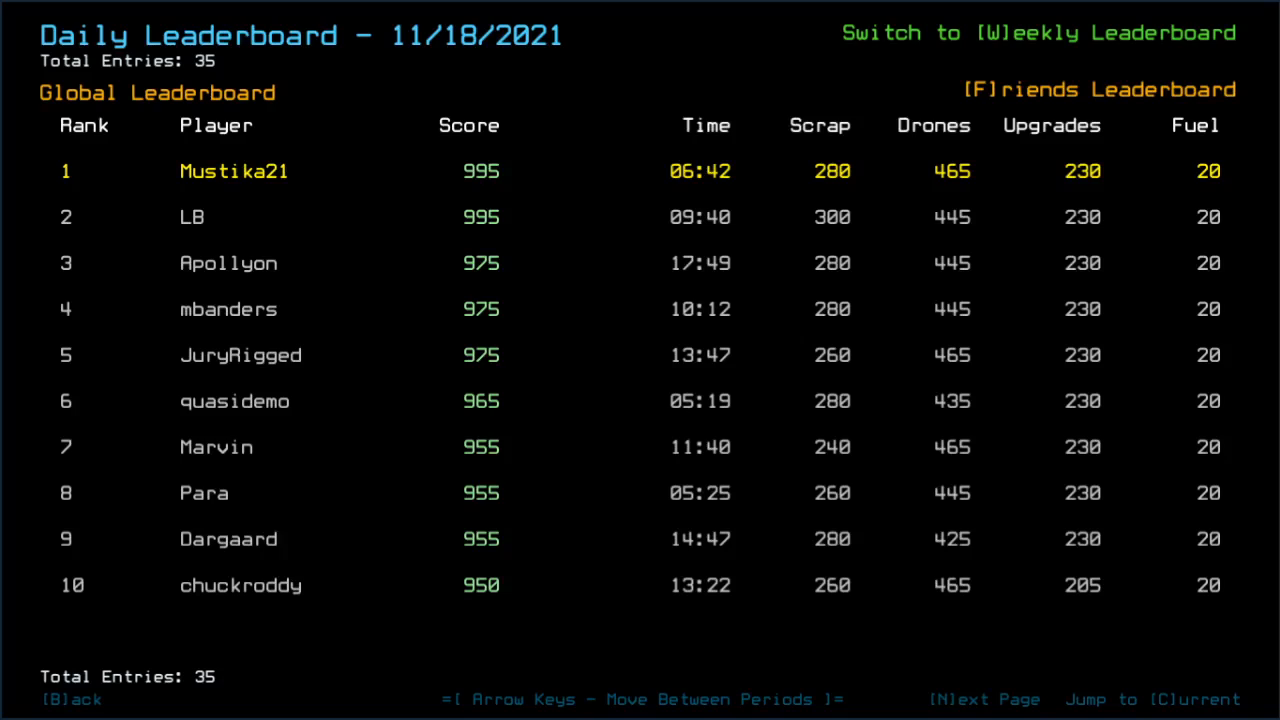
pyautogui.moveTo(672, 92)
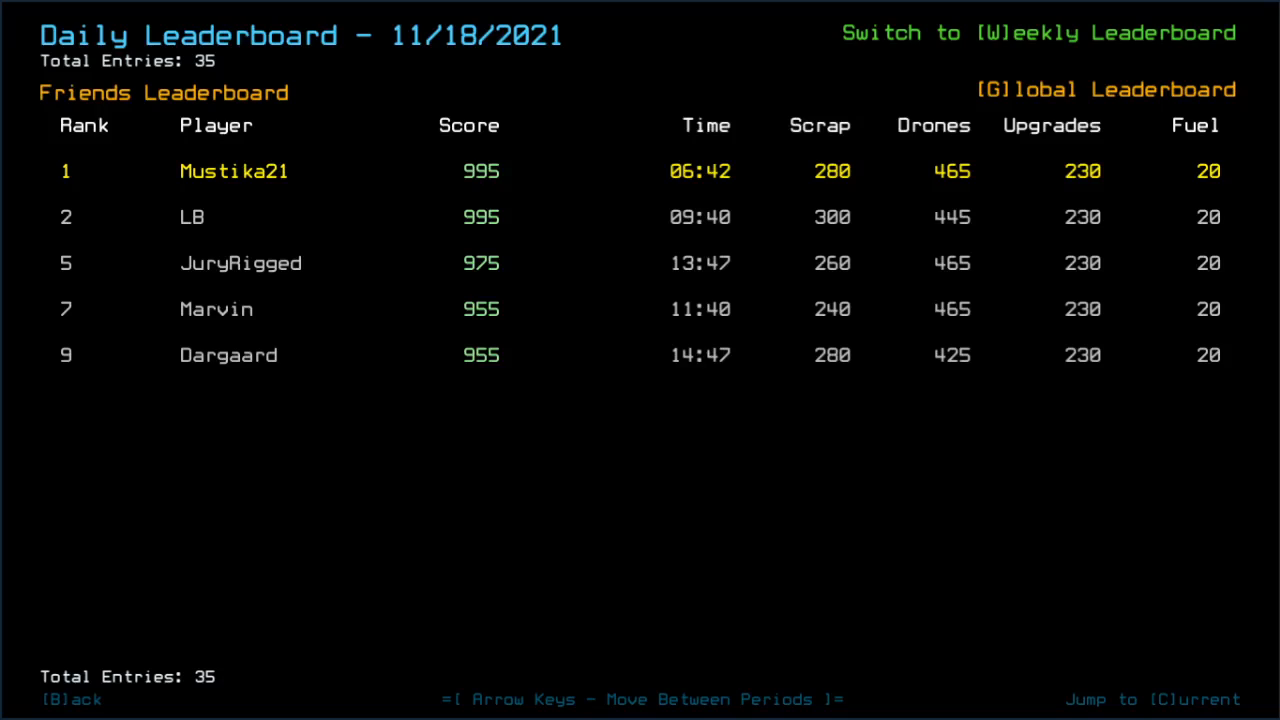
# Step: Back out of the leaderboard so the Options menu appears
pyautogui.press('b')
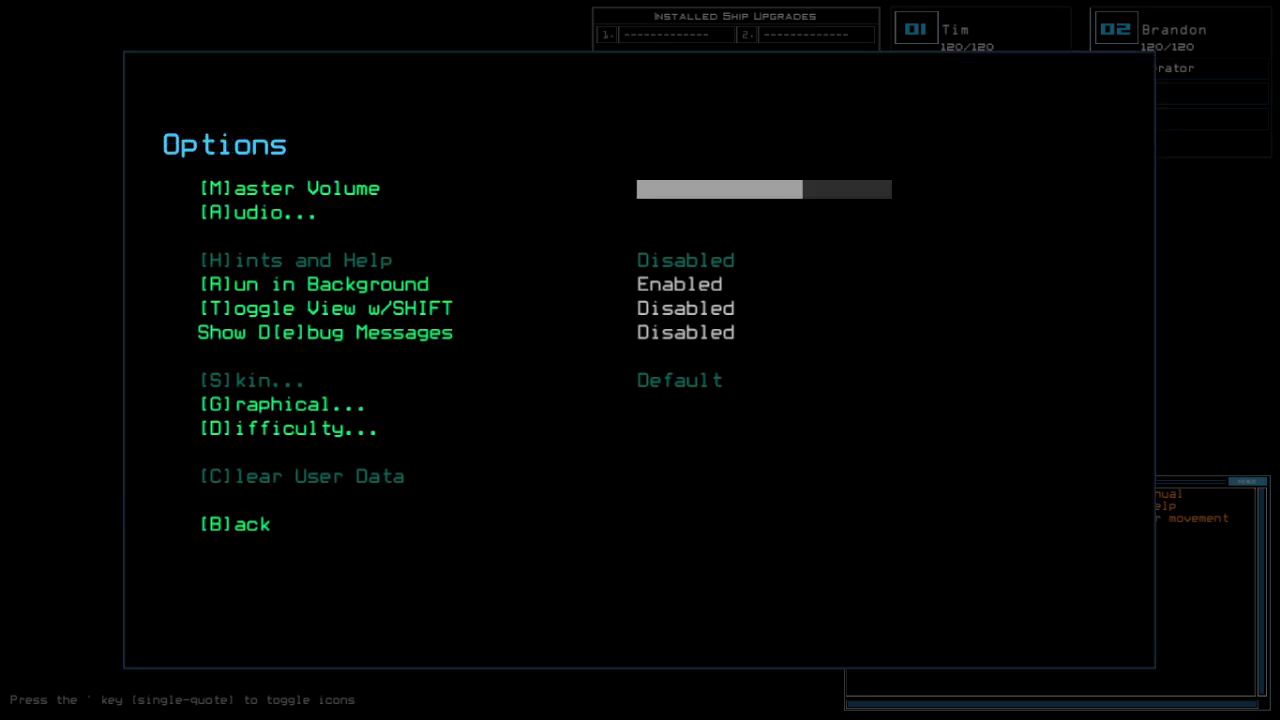
# Step: Leave the Options menu and return to the ship map with the console ready
pyautogui.click(284, 404)
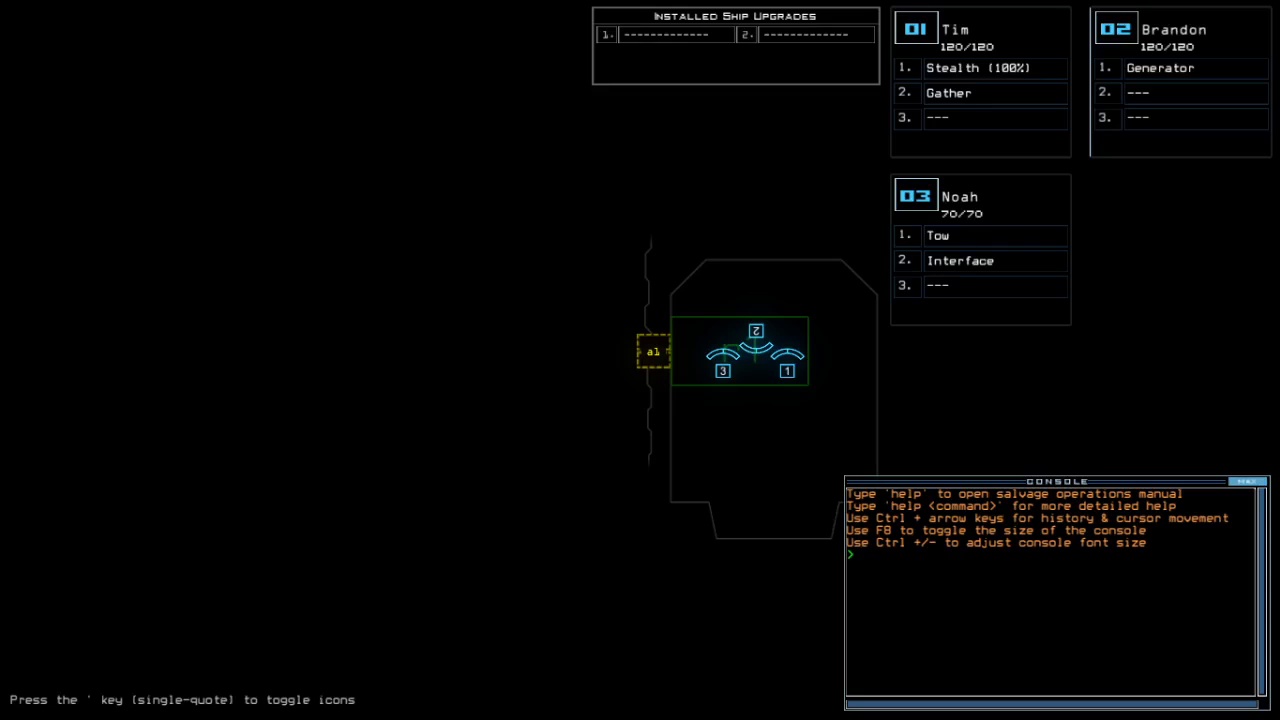
# Step: Run status on Salvage A, then swap so drone Noah carries Stealth, Interface and Gather
pyautogui.write('status')
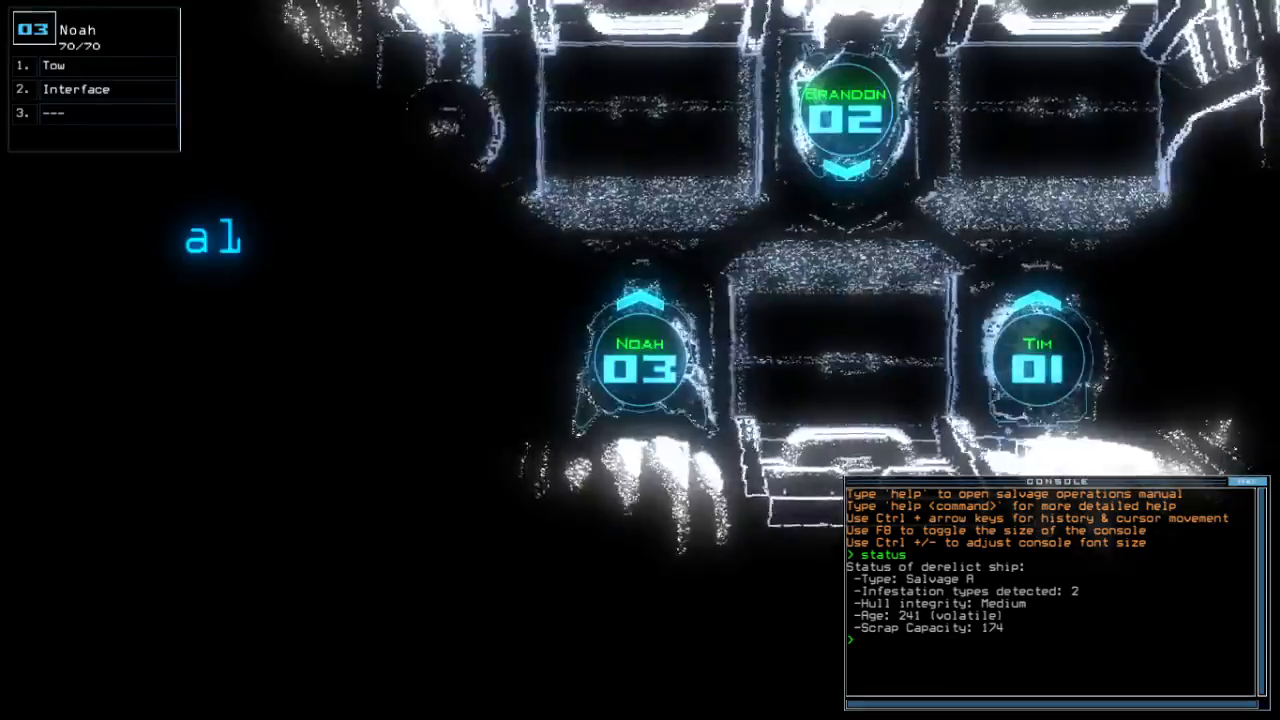
pyautogui.write('swap')
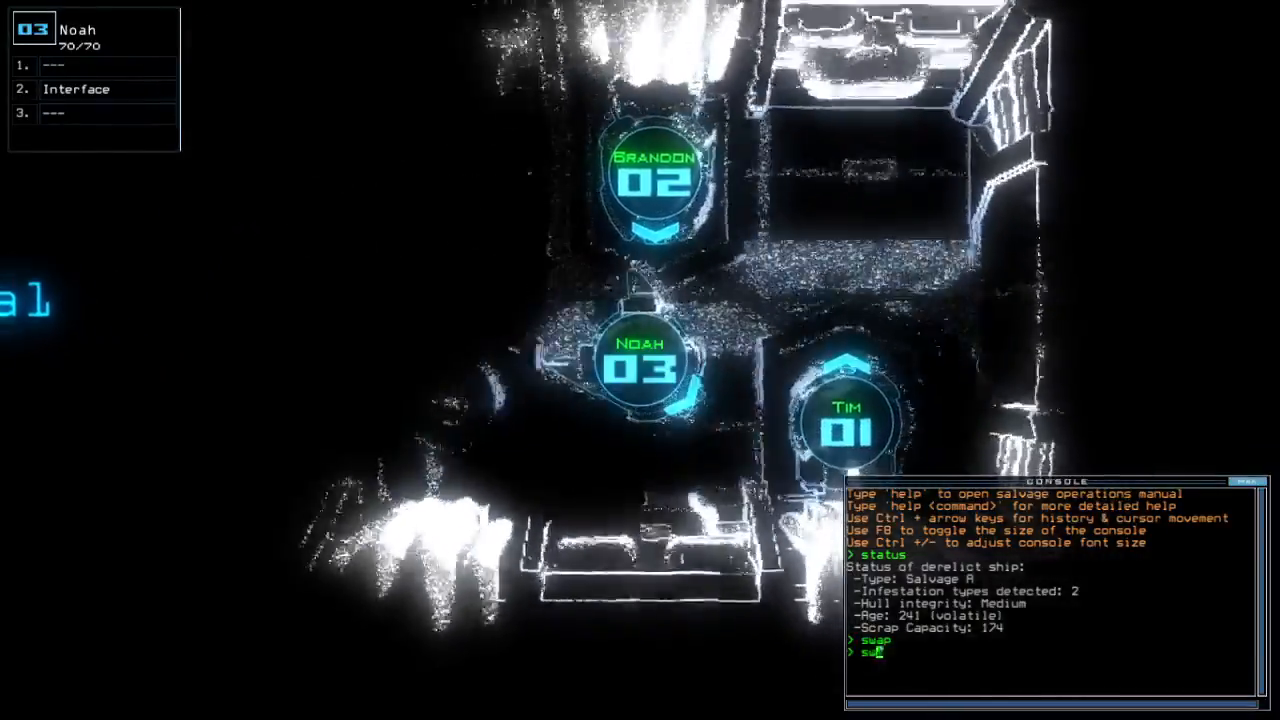
pyautogui.press('enter')
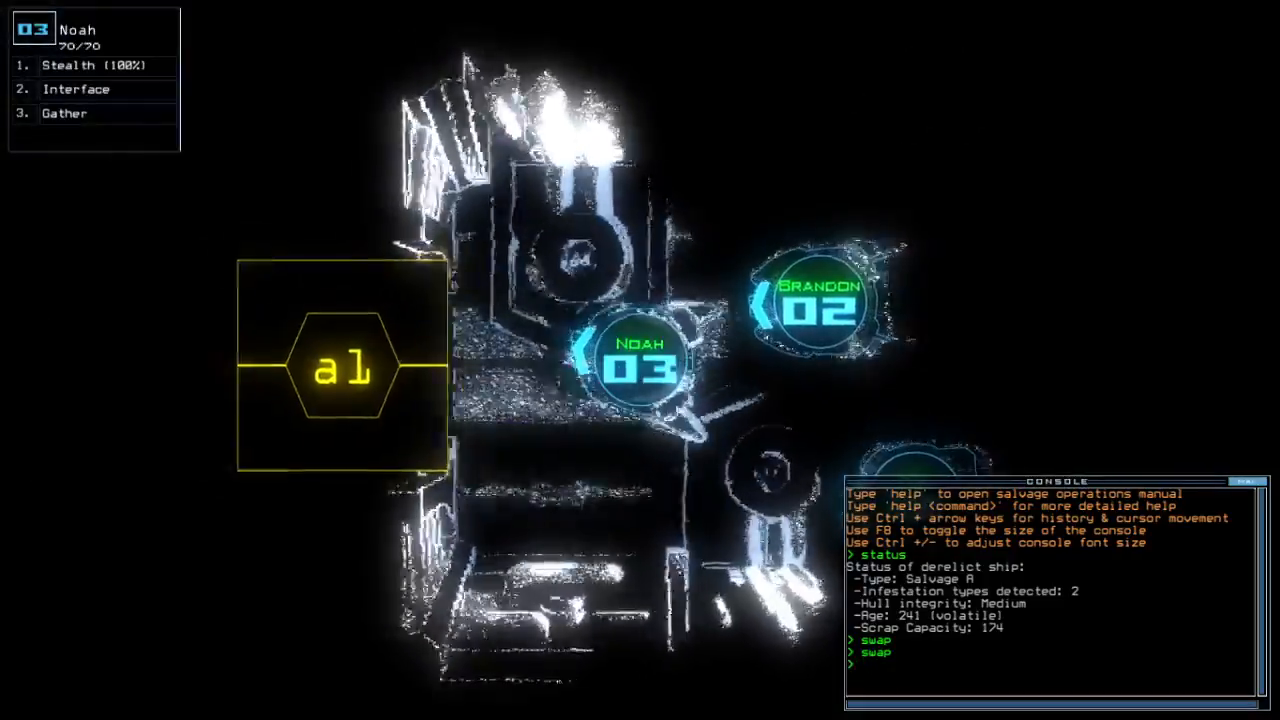
# Step: Move Noah under stealth through doors d13 and d16, then open d14 and d5
pyautogui.write('go')
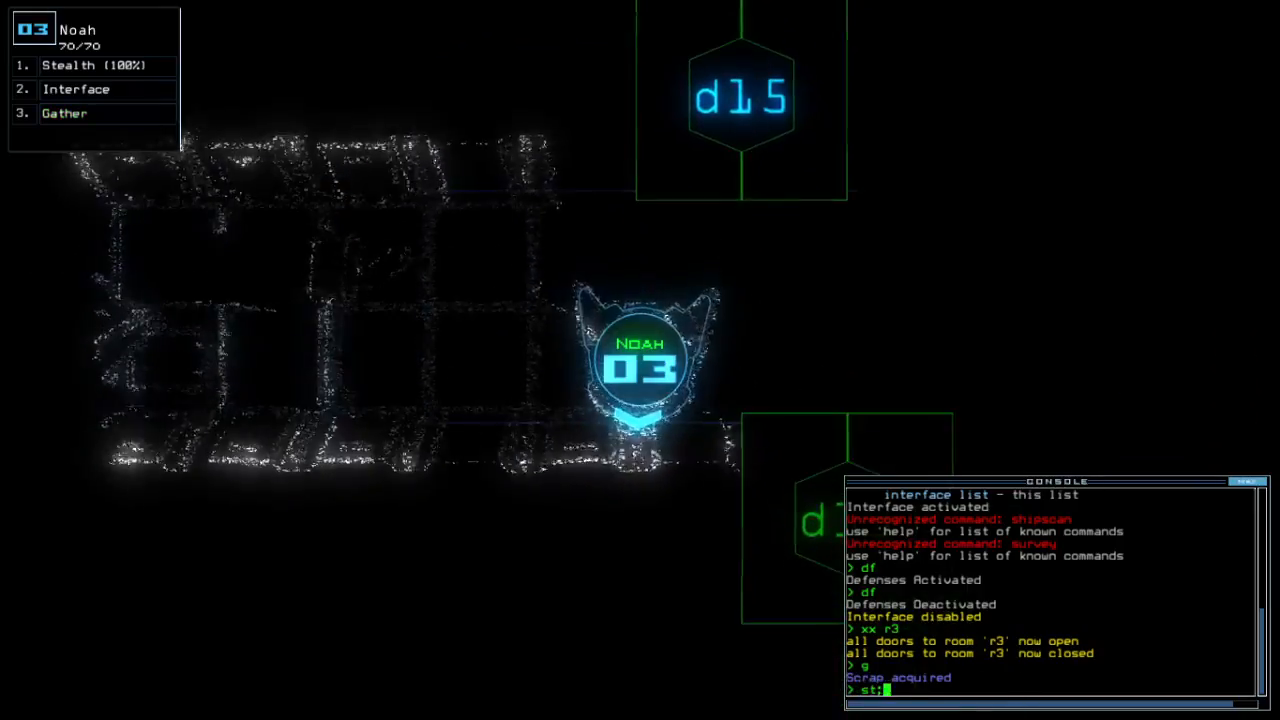
pyautogui.write('st;d13')
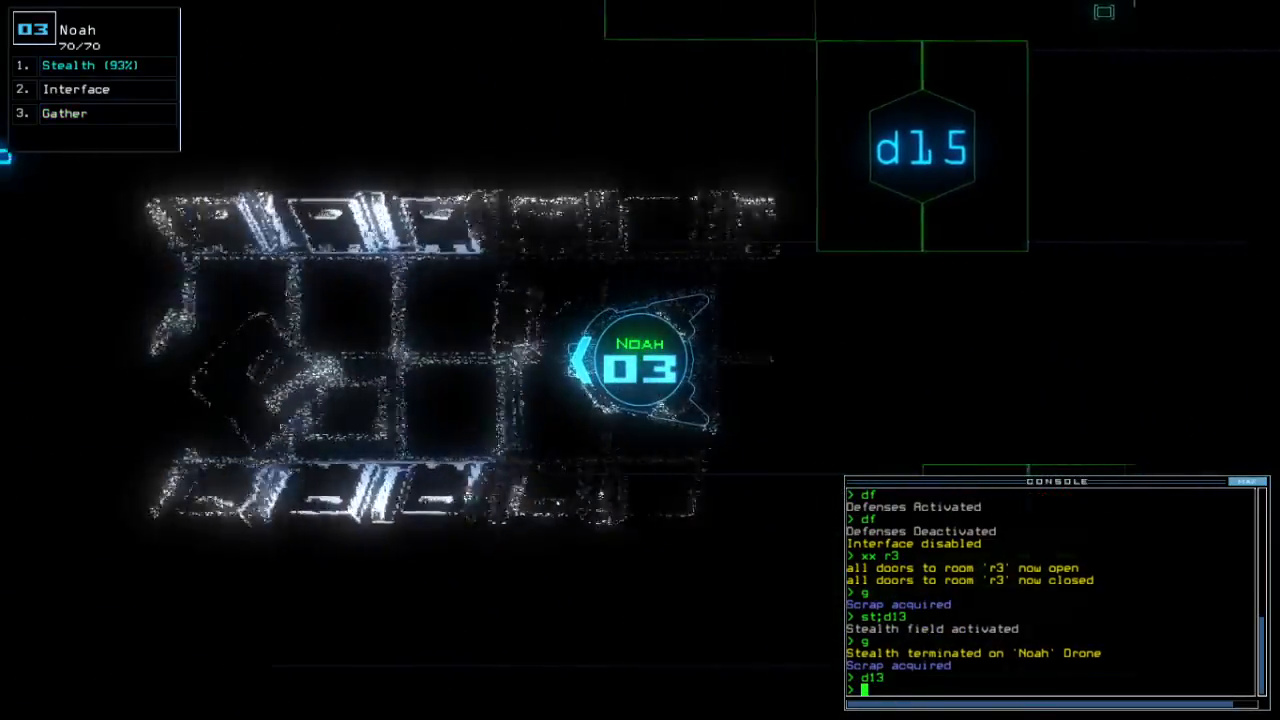
pyautogui.write('st;d16')
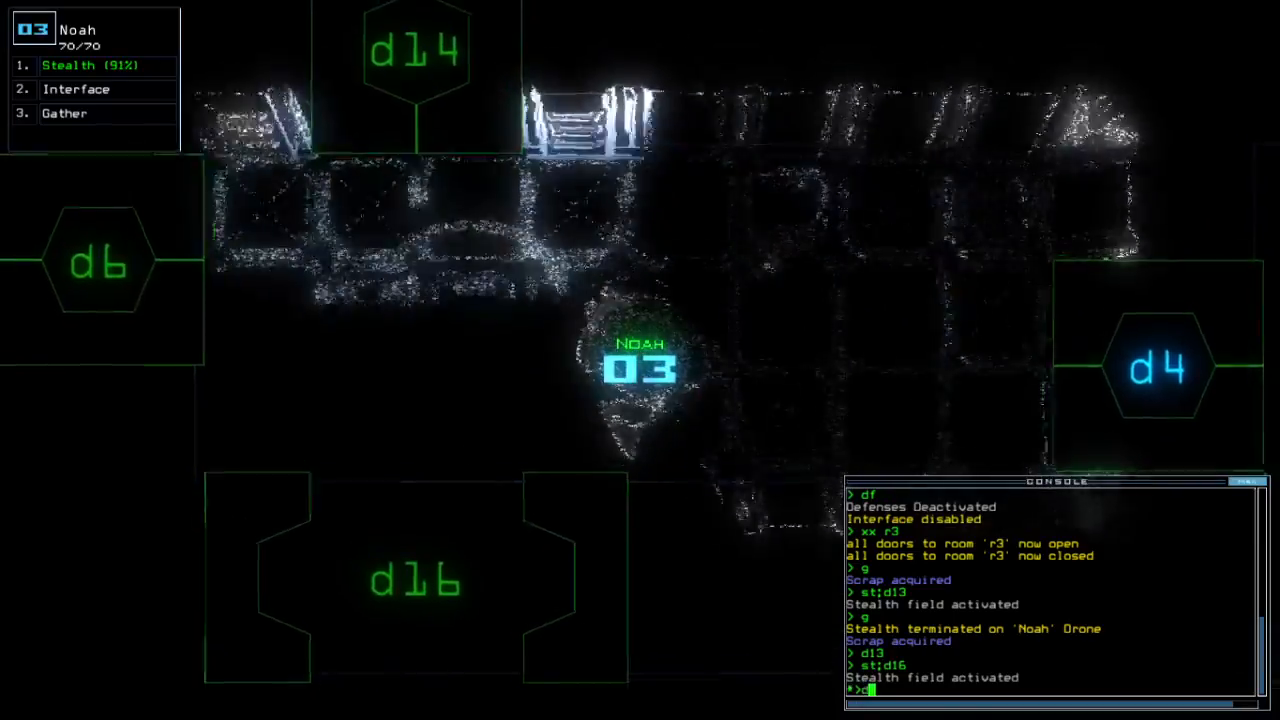
pyautogui.write('d14')
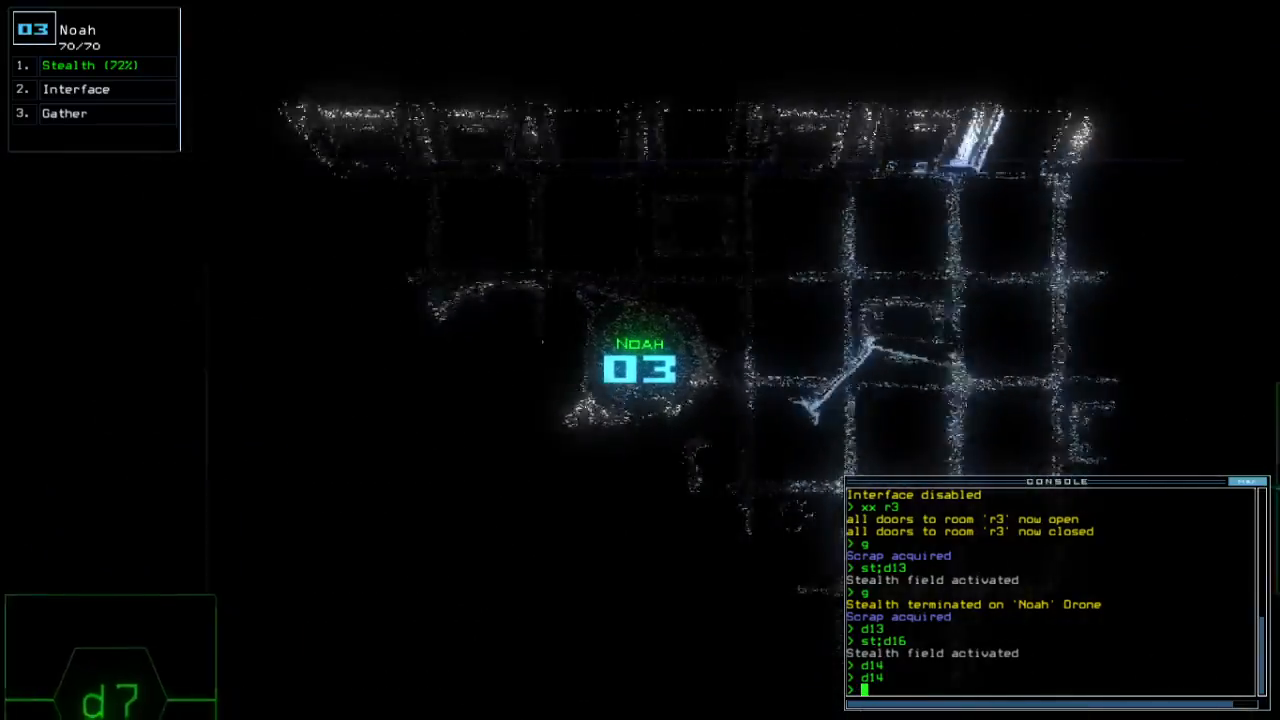
pyautogui.write('d5')
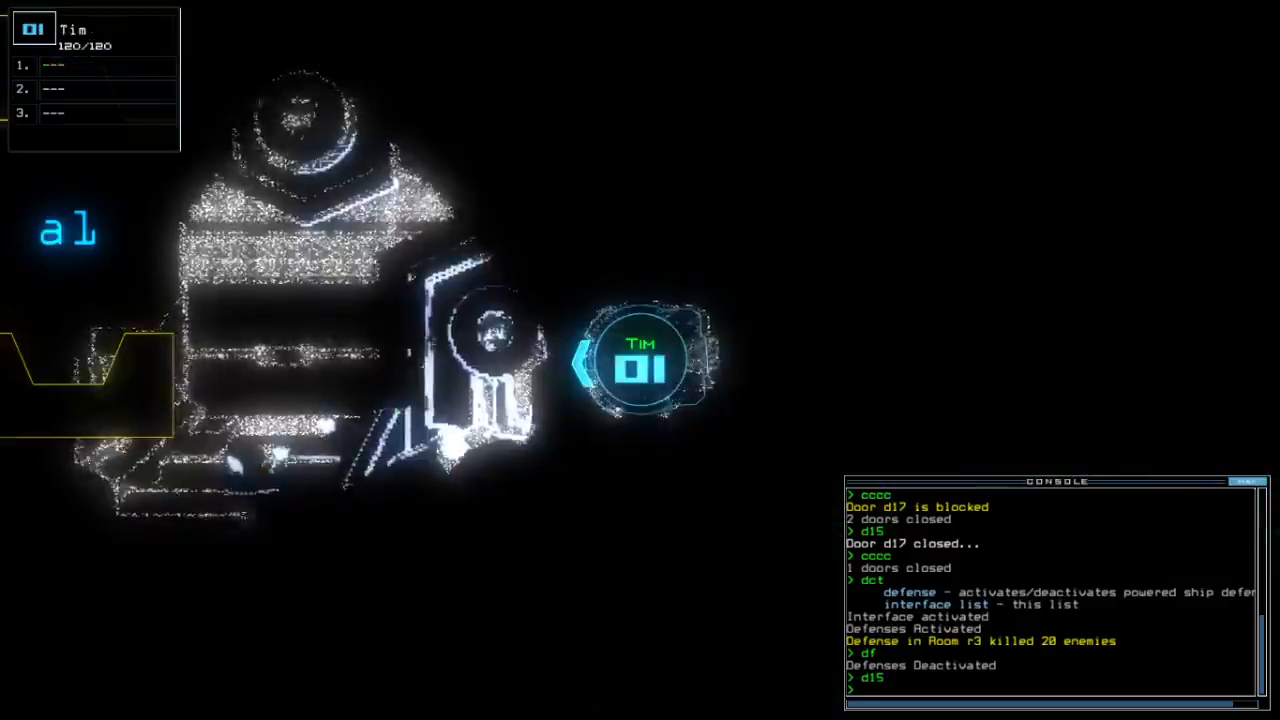
# Step: Swap drone upgrades again while room r3's defenses clear the enemies
pyautogui.write('swap')
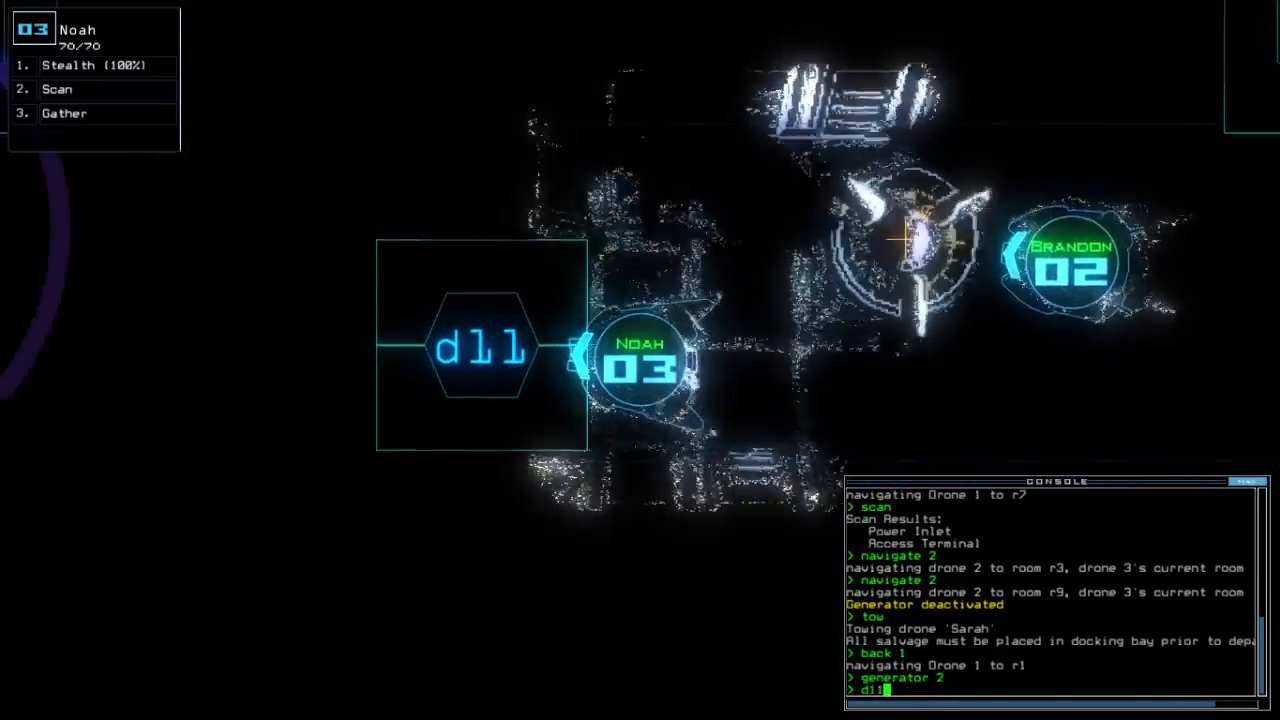
# Step: Open door d11 for Noah and re-engage stealth
pyautogui.write('d23')
pyautogui.press('enter')
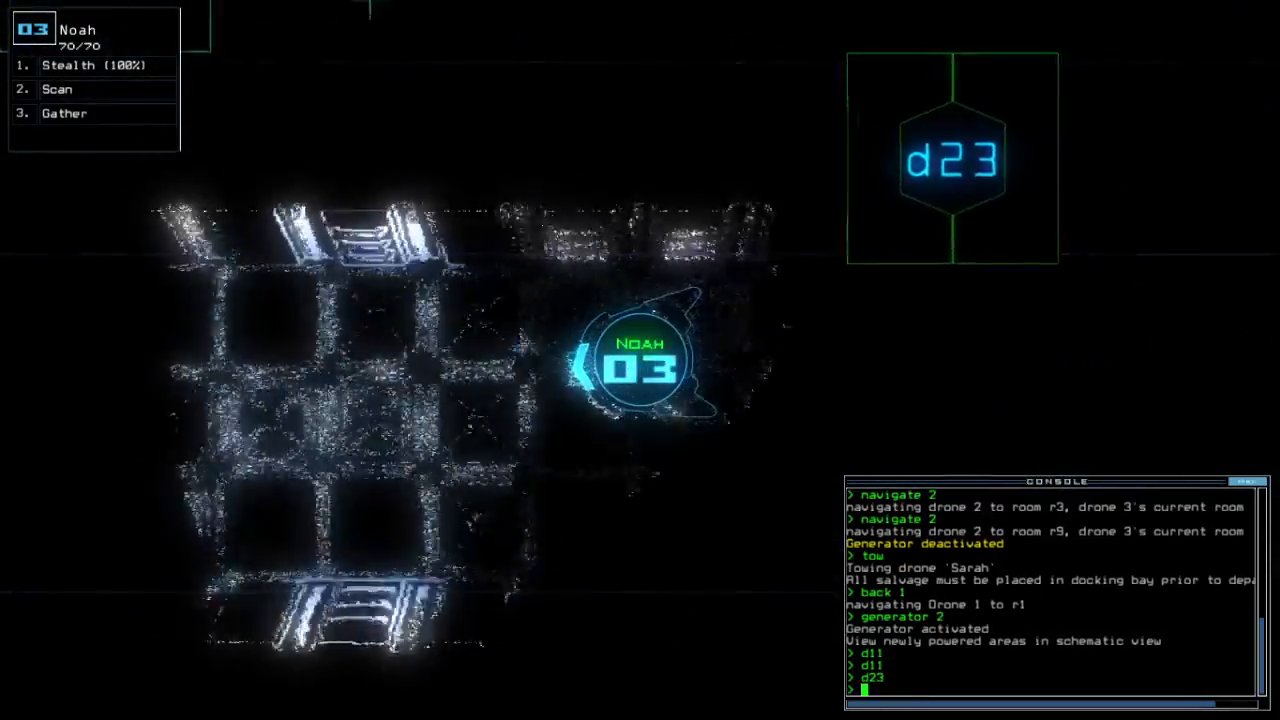
pyautogui.write('st')
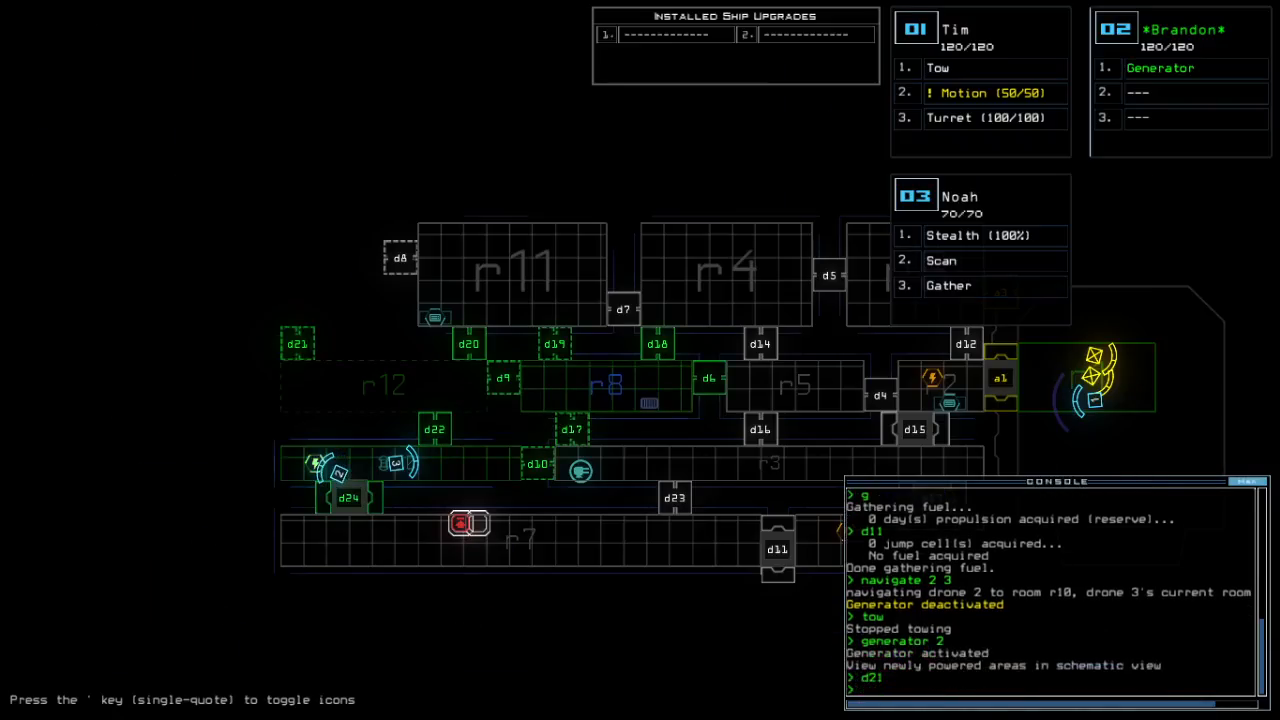
# Step: Cloak Noah and open door d22 with st;d22 before ending the run
pyautogui.write('st;d22')
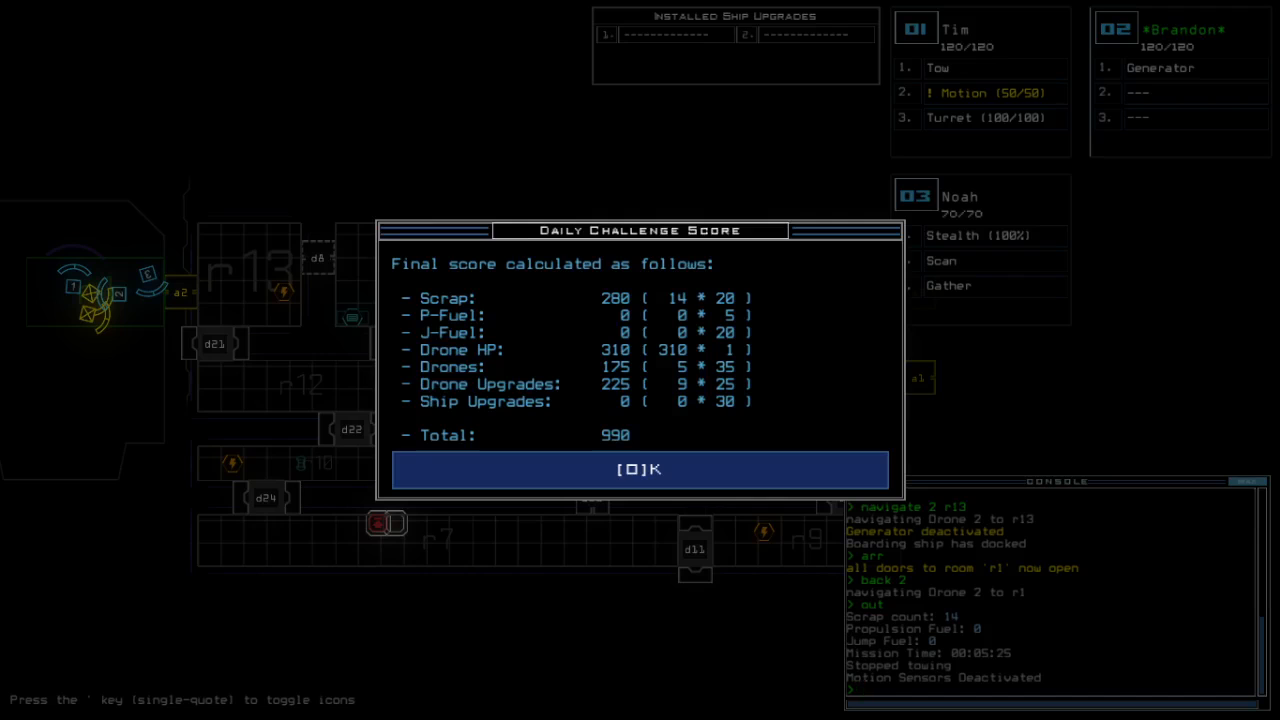
# Step: Accept the 990-point Daily Challenge score and bring up the 11/19/2021 leaderboard
pyautogui.click(640, 468)
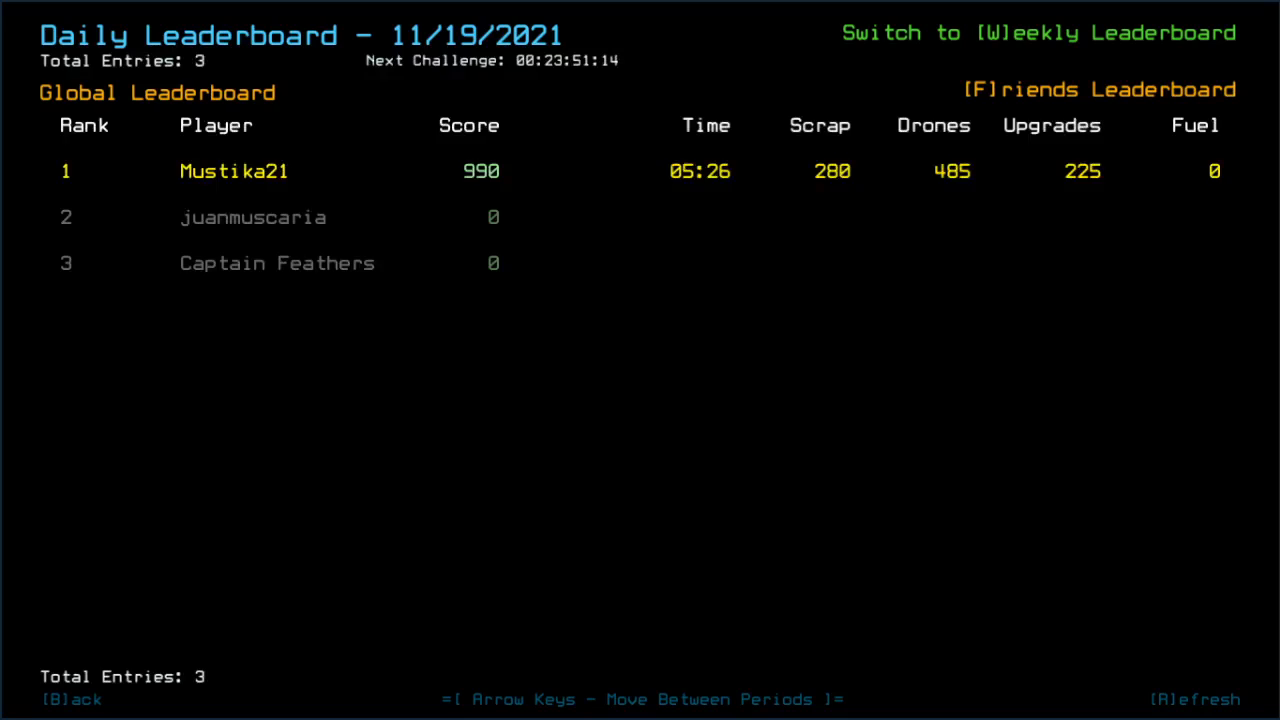